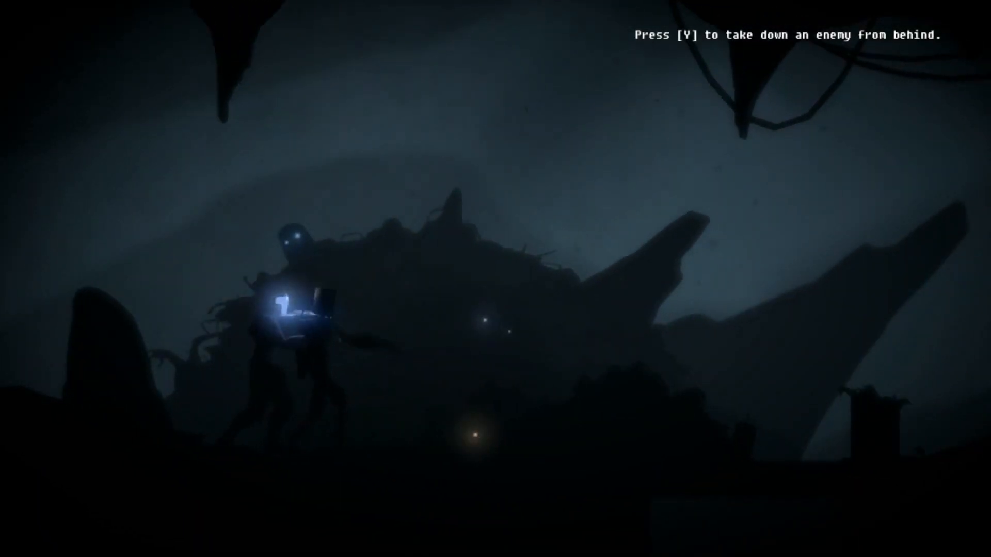
{"action": "key", "text": "y"}
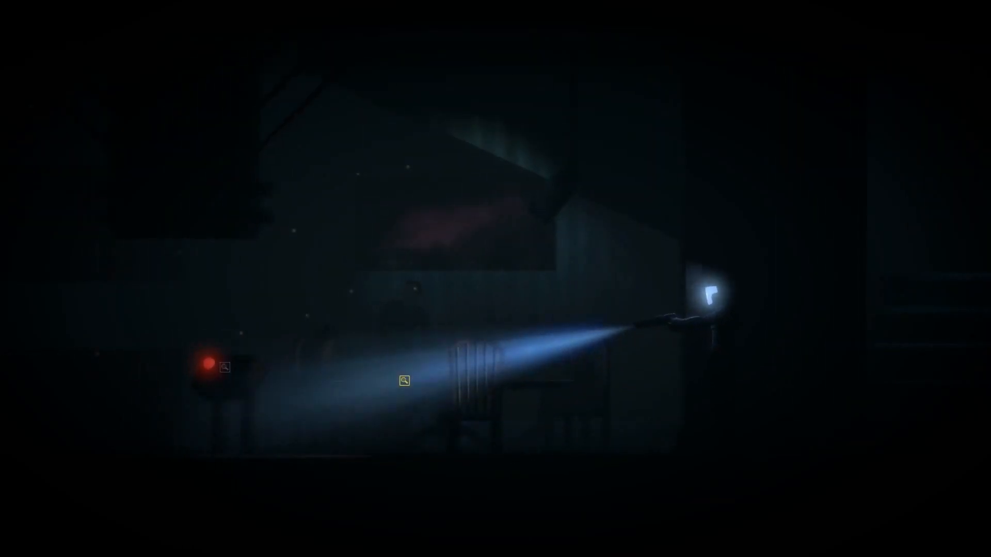
{"action": "left_click", "coordinate": [403, 381]}
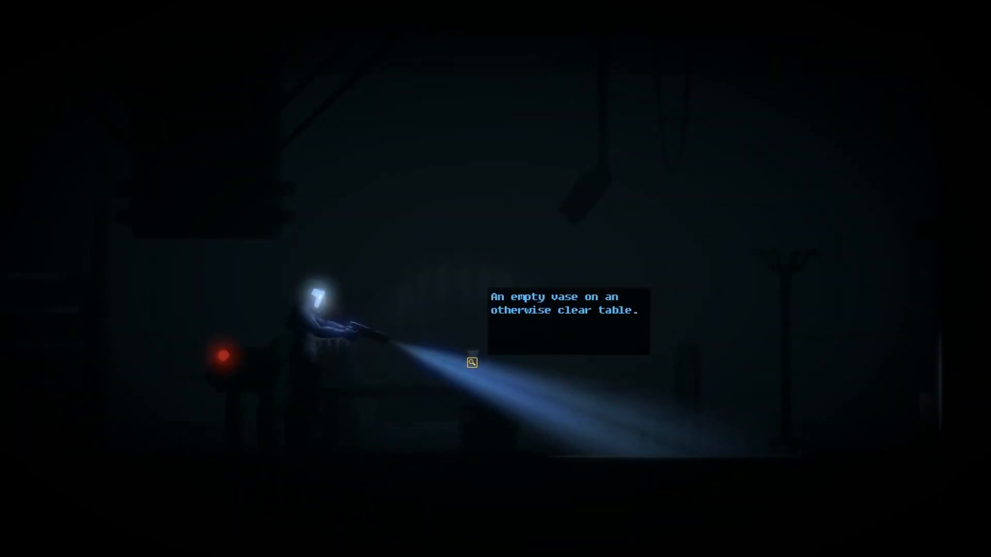
{"action": "left_click", "coordinate": [472, 361]}
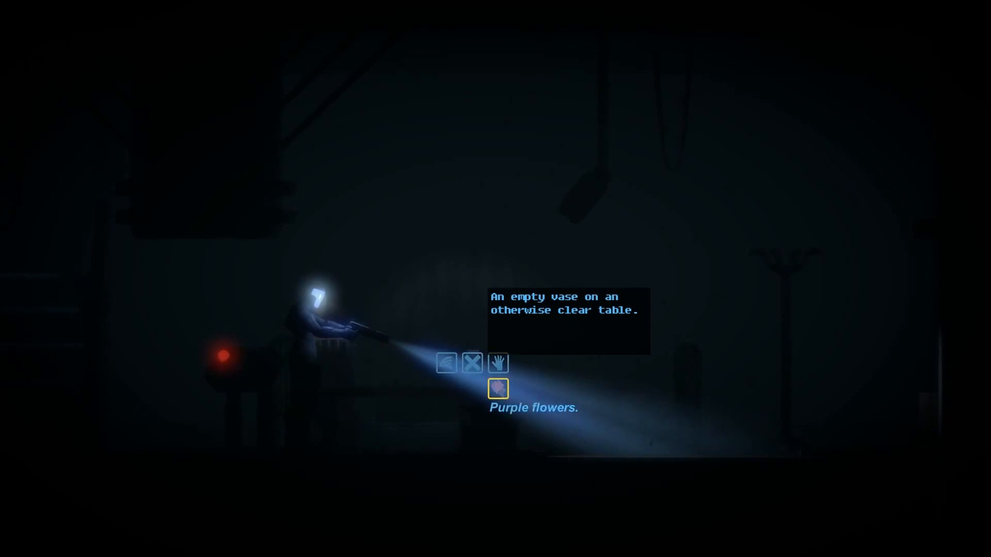